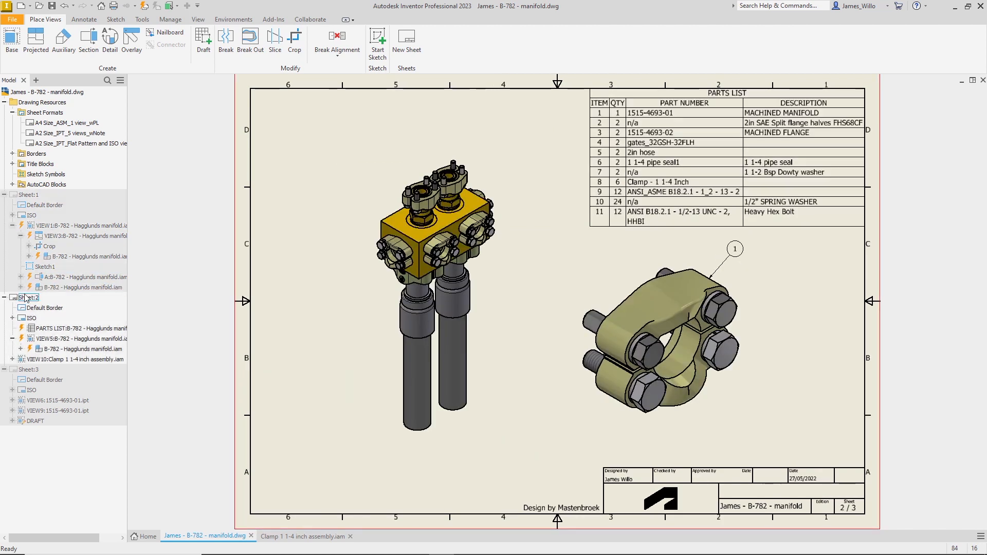
- Sketch a circle around the manifold's right port and use it as a Break Out profile
left_click(250, 42)
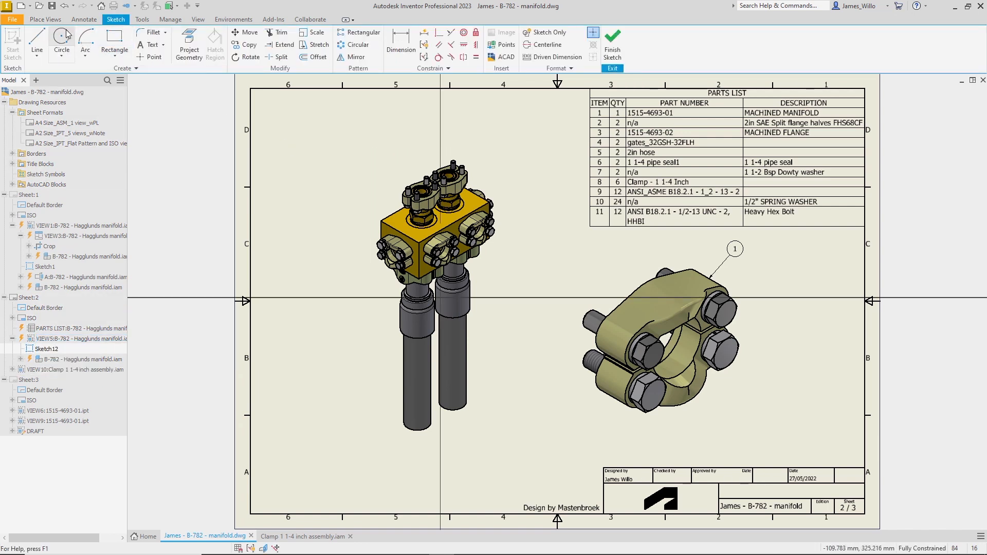
left_click(61, 40)
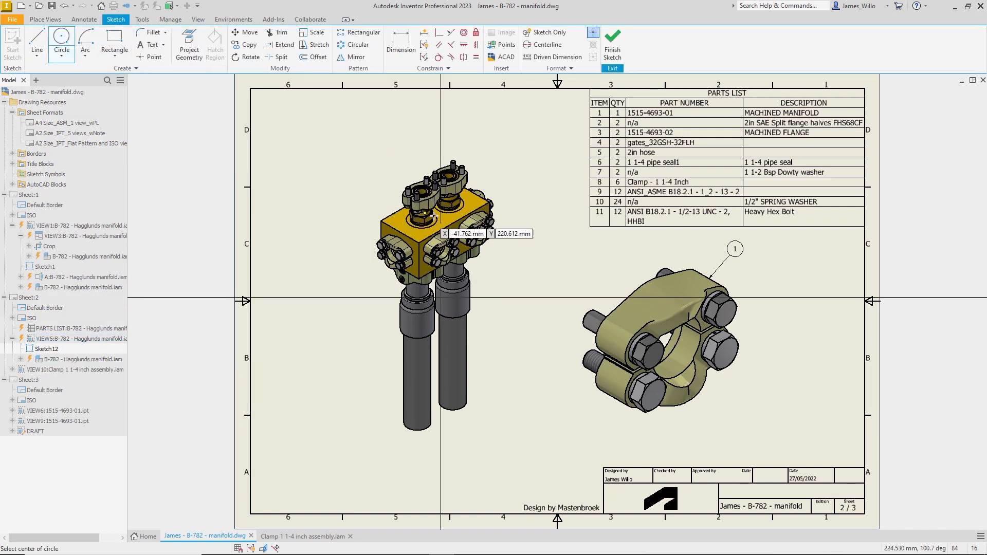
left_click(434, 217)
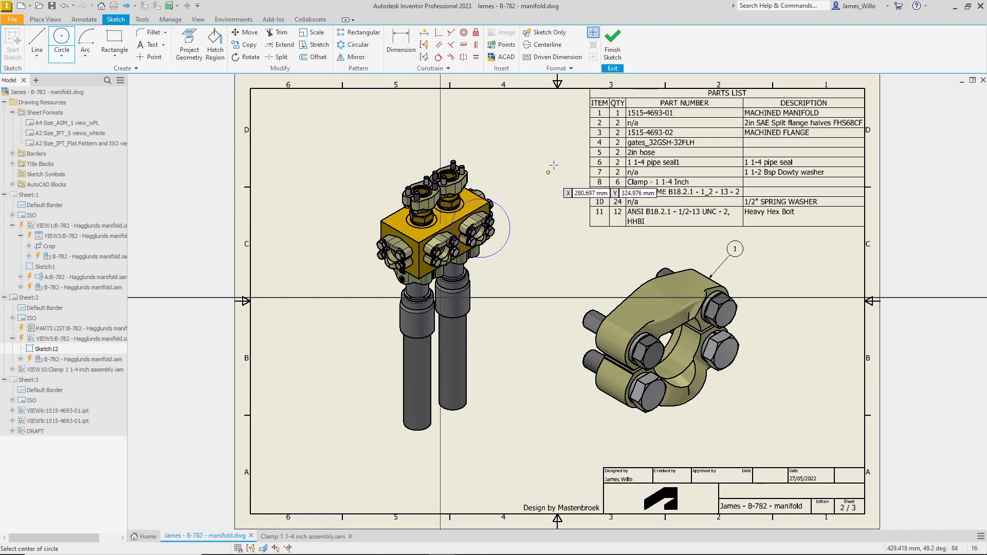
left_click(249, 45)
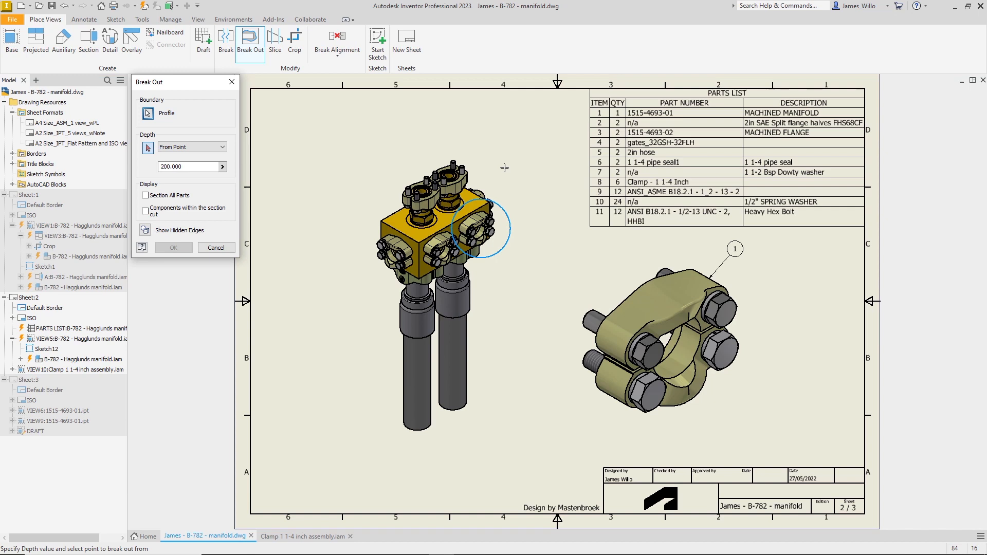
left_click(418, 242)
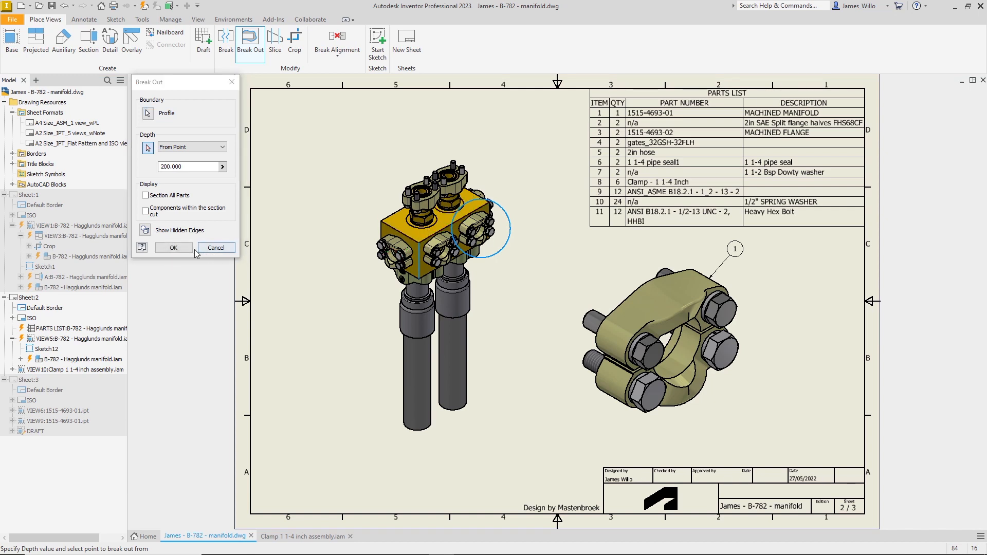
left_click(173, 247)
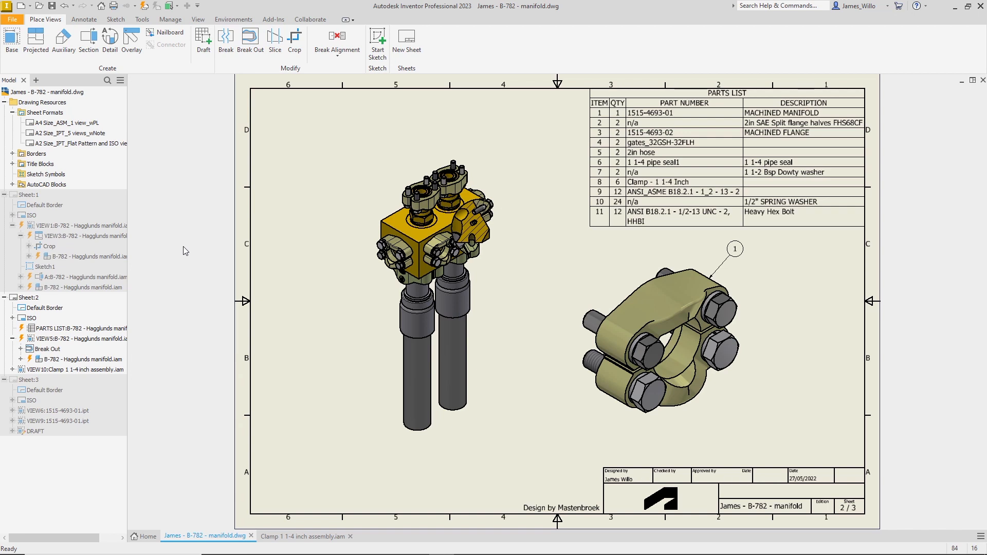
- Edit the Break Out to include 'Components within the section cut', showing the port fitting
double_click(45, 348)
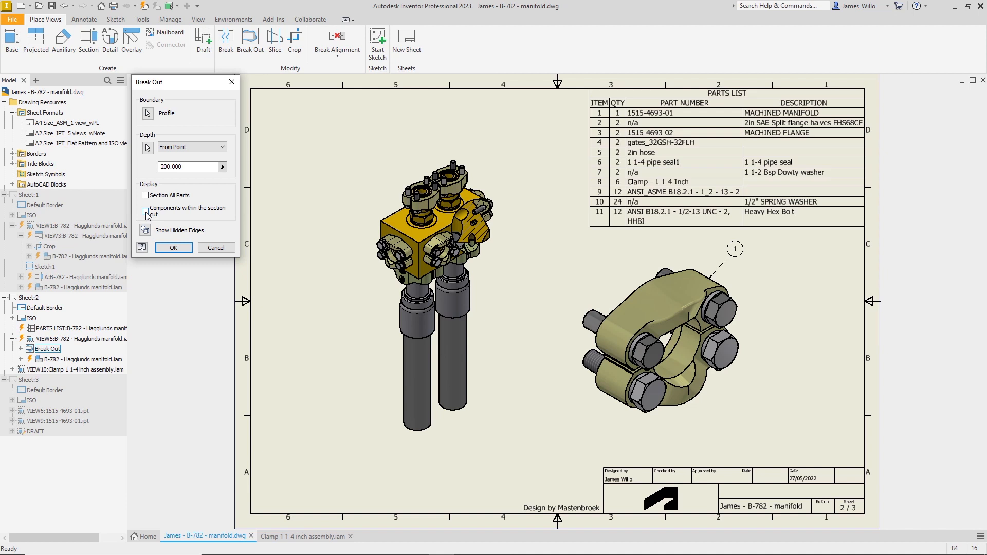
left_click(173, 246)
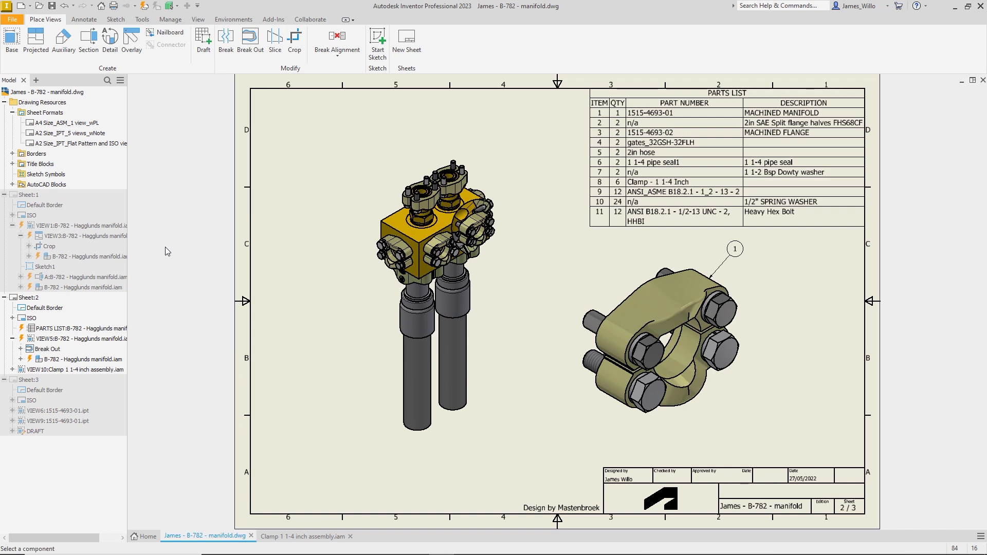
mouse_move(815, 388)
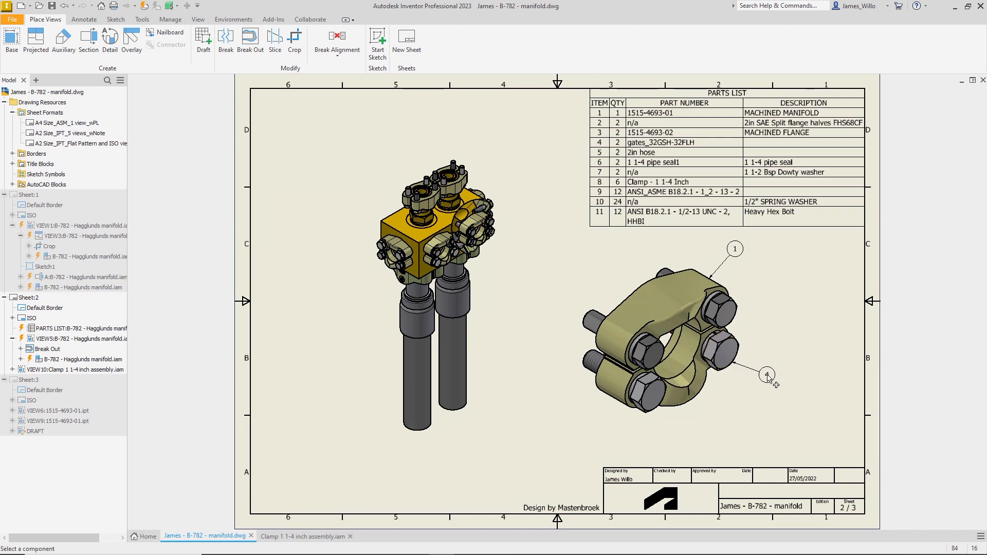
- Place balloon 4 on a clamp bolt and stack balloon 2 beside it
right_click(767, 376)
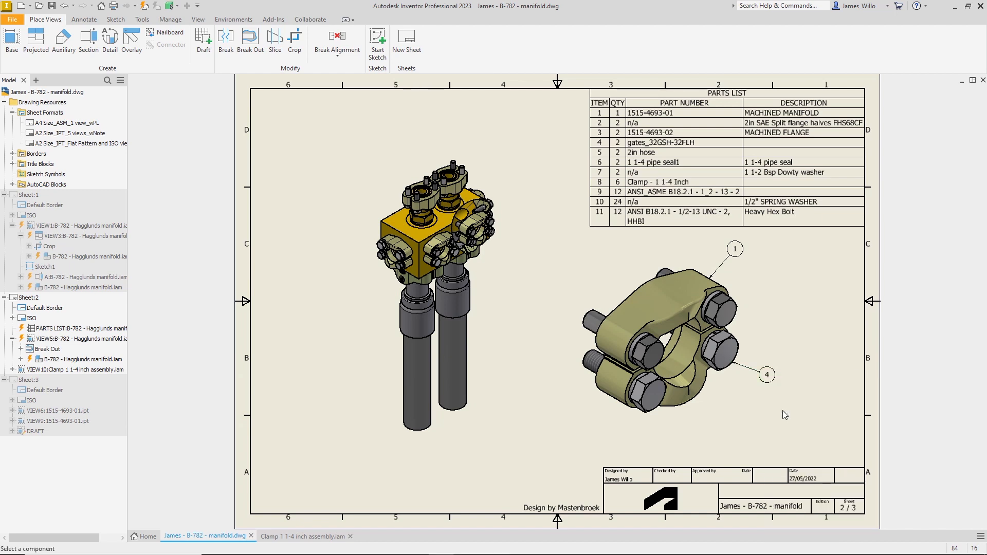
left_click(721, 309)
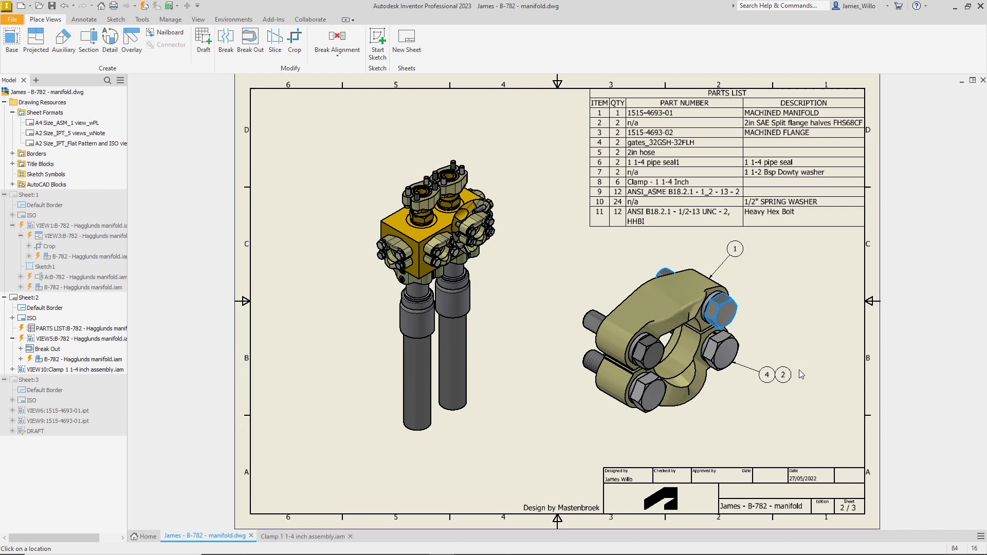
left_click(717, 308)
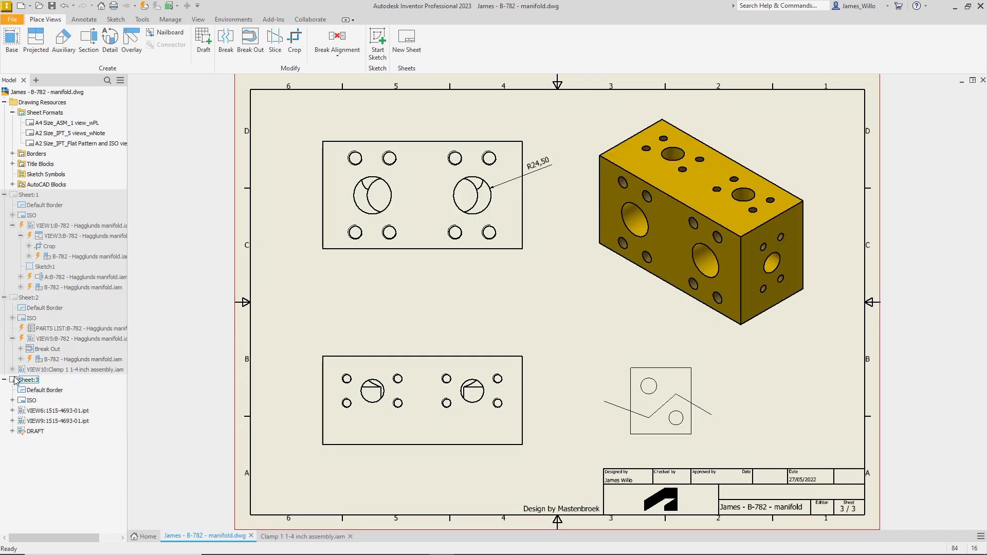
- Change the R24,50 dimension's type to Diameter so it reads Ø49,00
left_click(541, 211)
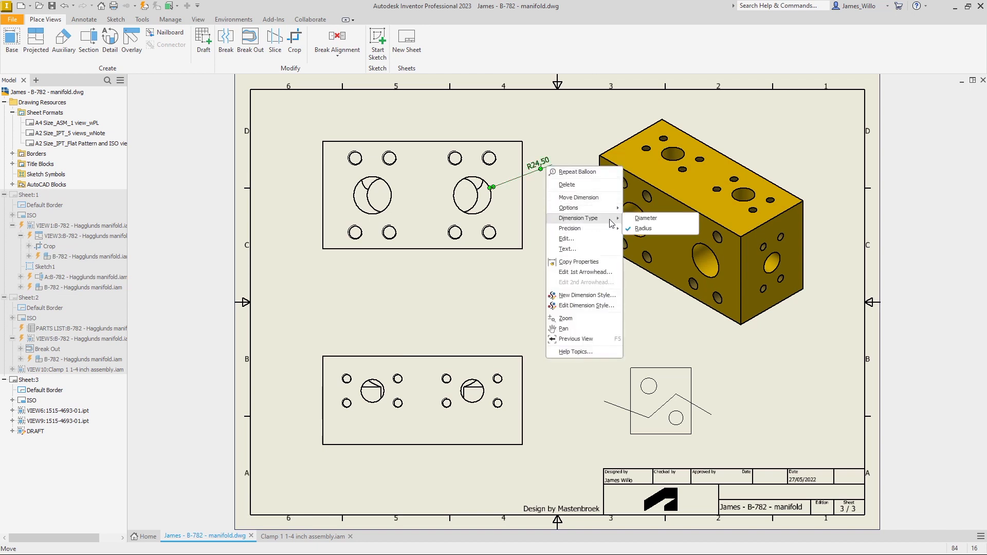
left_click(645, 218)
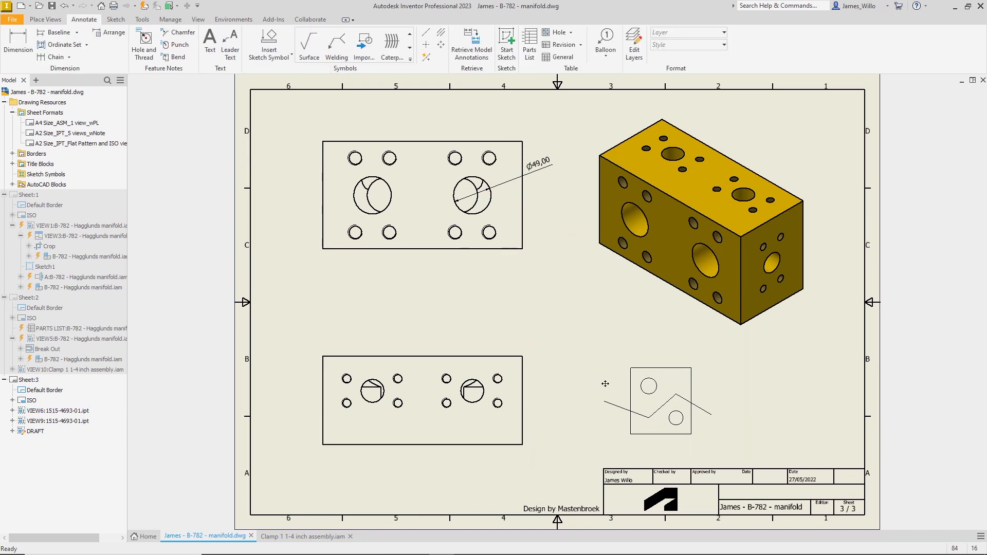
- Copy the DRAFT sketch view and paste the duplicate to its right
left_click(657, 401)
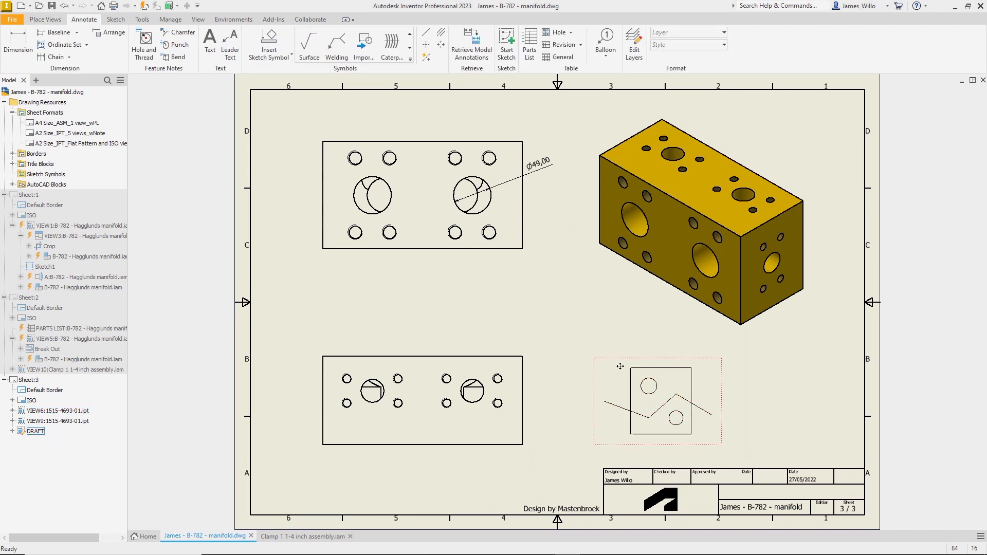
left_click(657, 401)
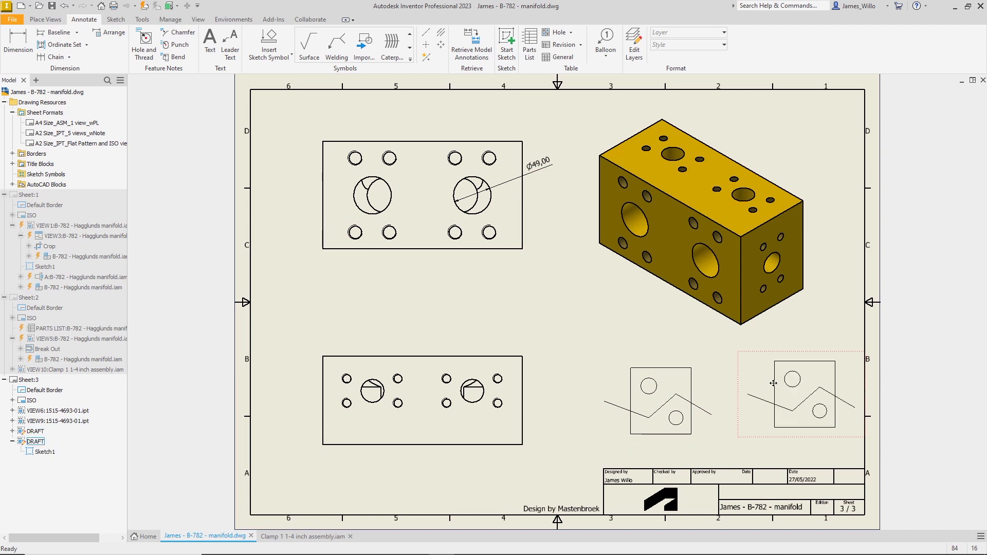
left_click(656, 400)
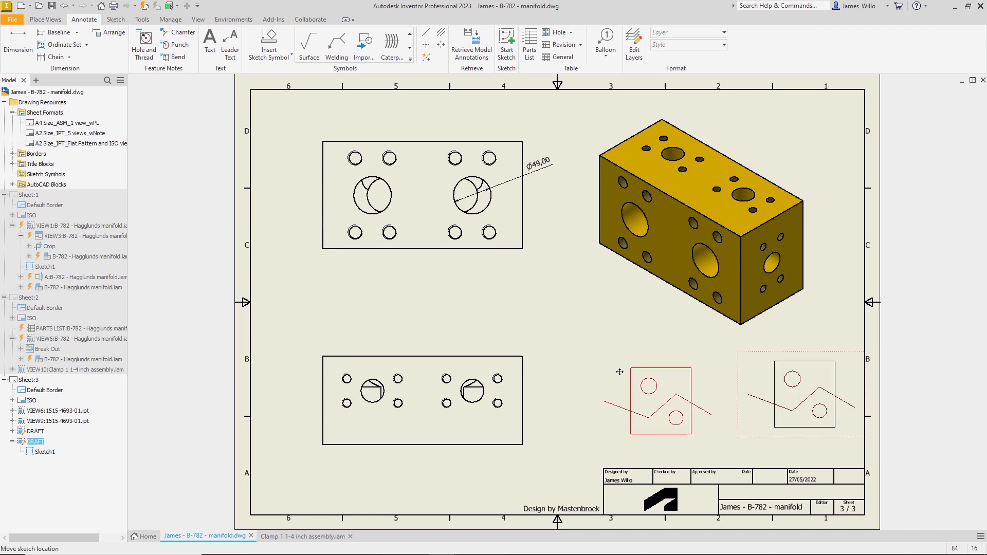